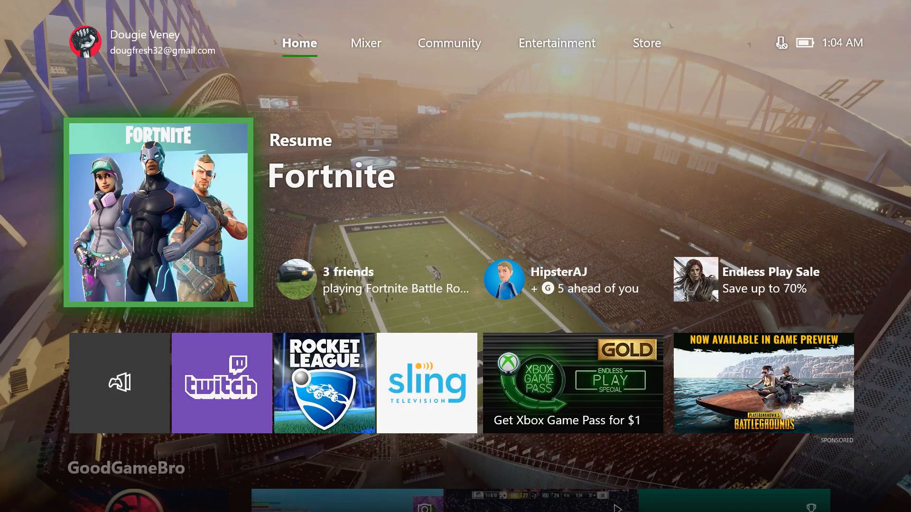
Bring up the guide from home and move to its System section
{"action": "key", "text": "Xbox"}
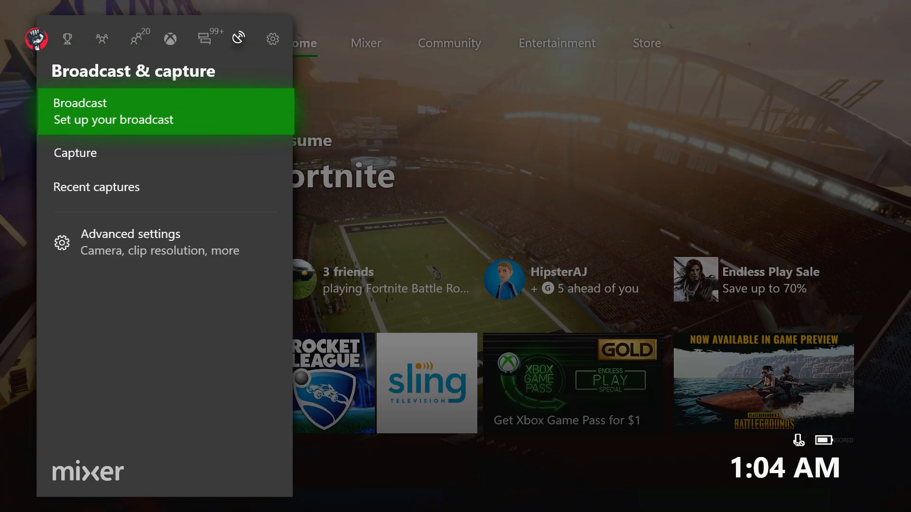
{"action": "left_click", "coordinate": [272, 38]}
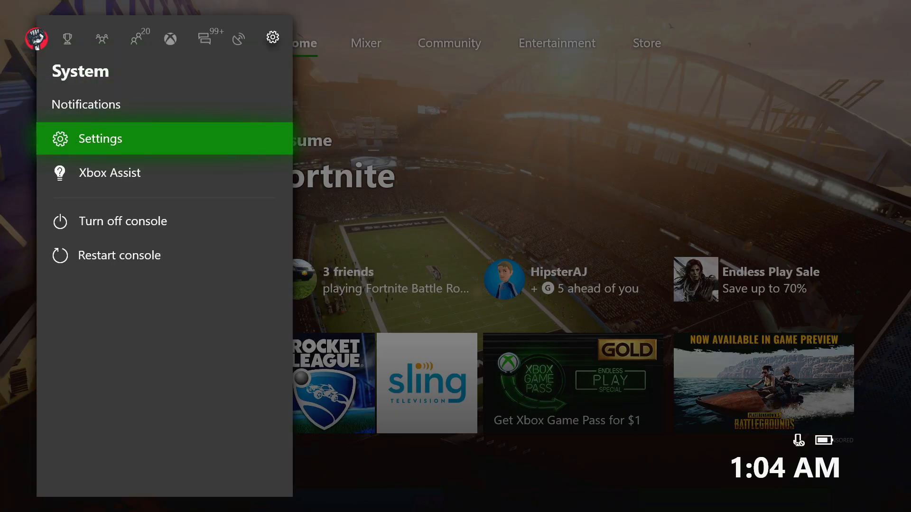
Navigate Settings > Display & sound > Audio output
{"action": "left_click", "coordinate": [100, 139]}
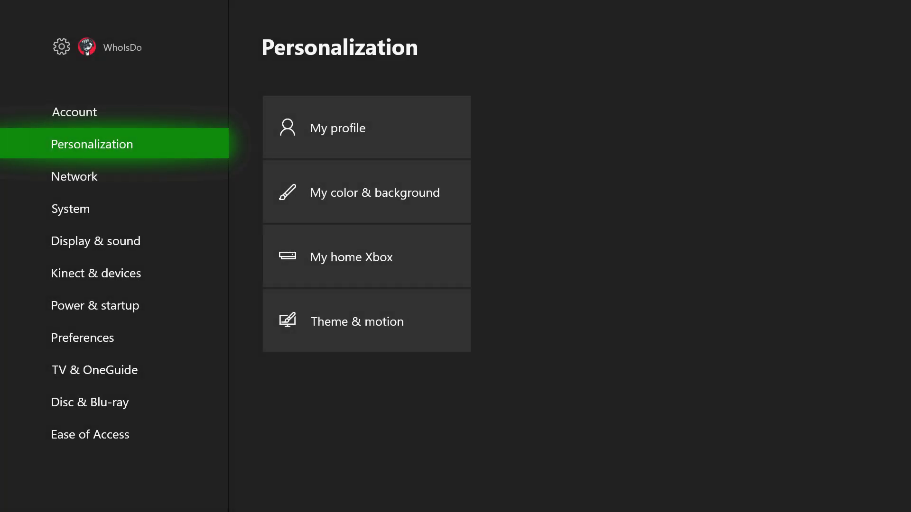
{"action": "left_click", "coordinate": [95, 241]}
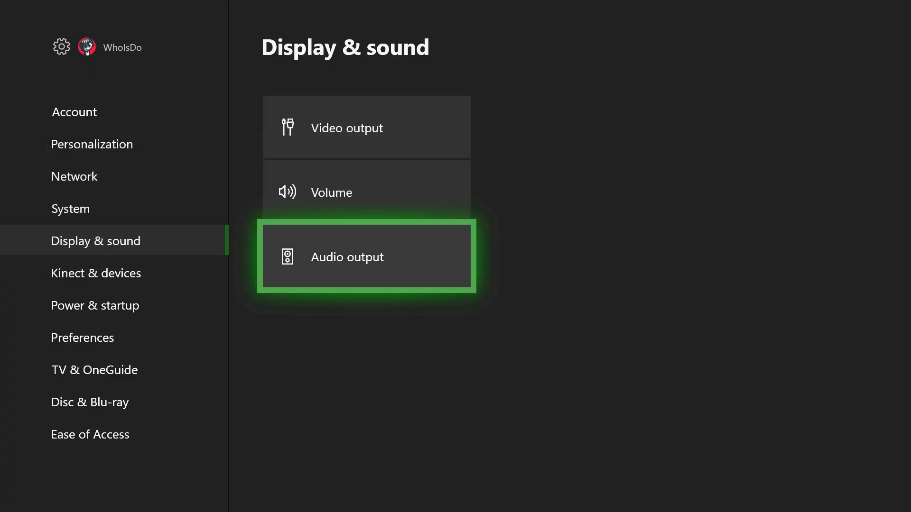
{"action": "left_click", "coordinate": [366, 256]}
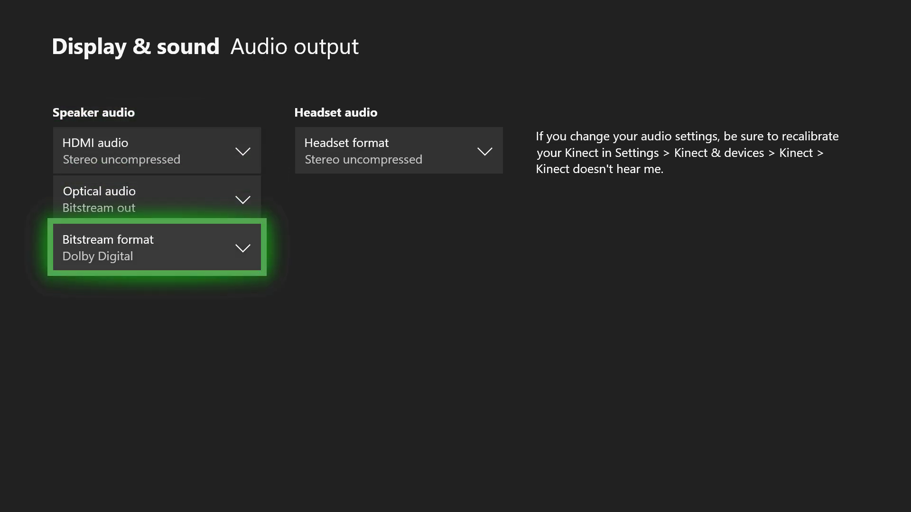
Set Optical audio to Bitstream out, leaving Bitstream format on Dolby Digital
{"action": "left_click", "coordinate": [157, 199]}
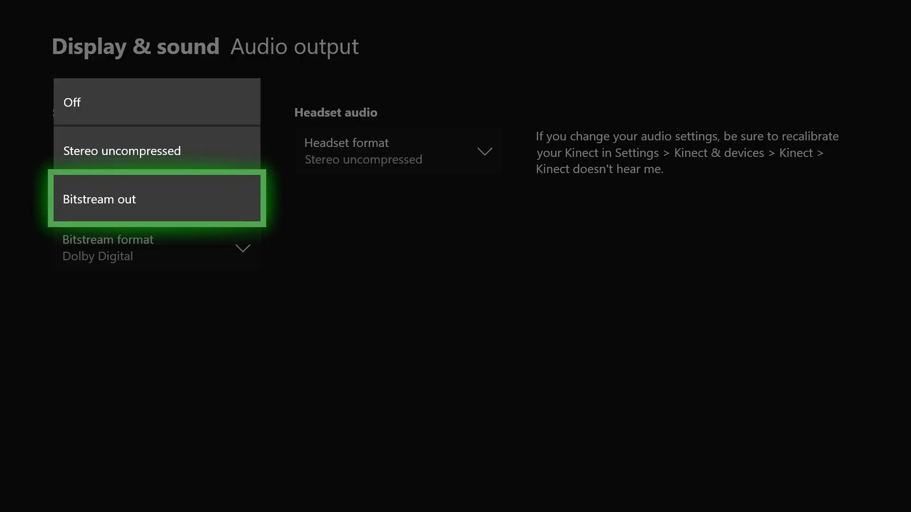
{"action": "left_click", "coordinate": [156, 198]}
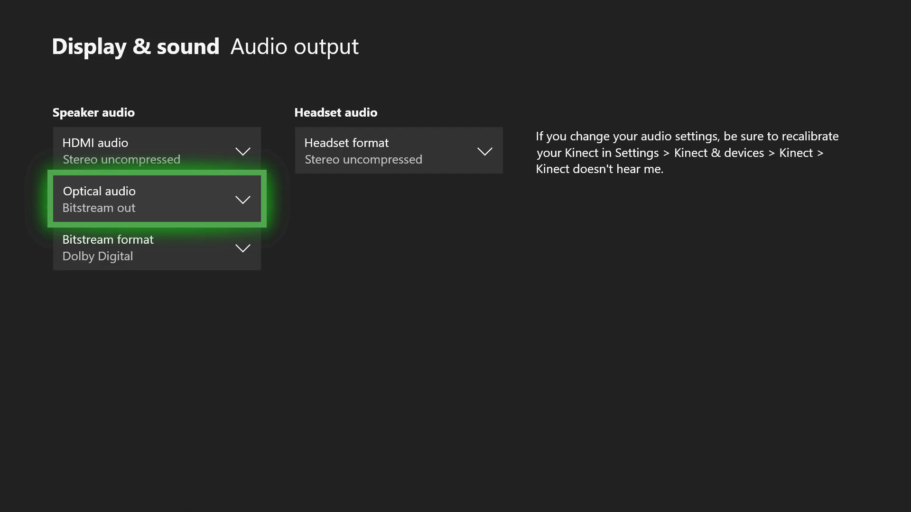